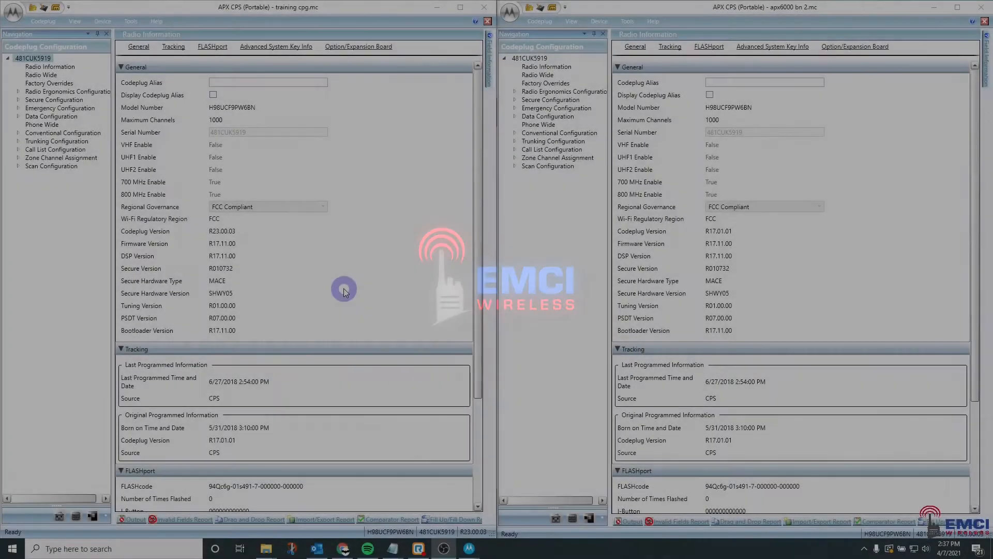
pyautogui.moveTo(227, 263)
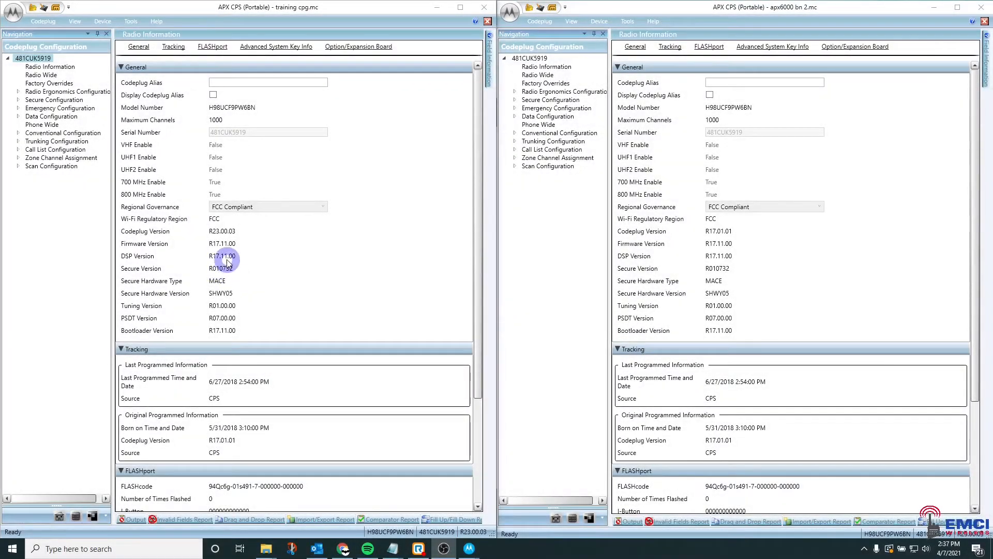
pyautogui.moveTo(146, 174)
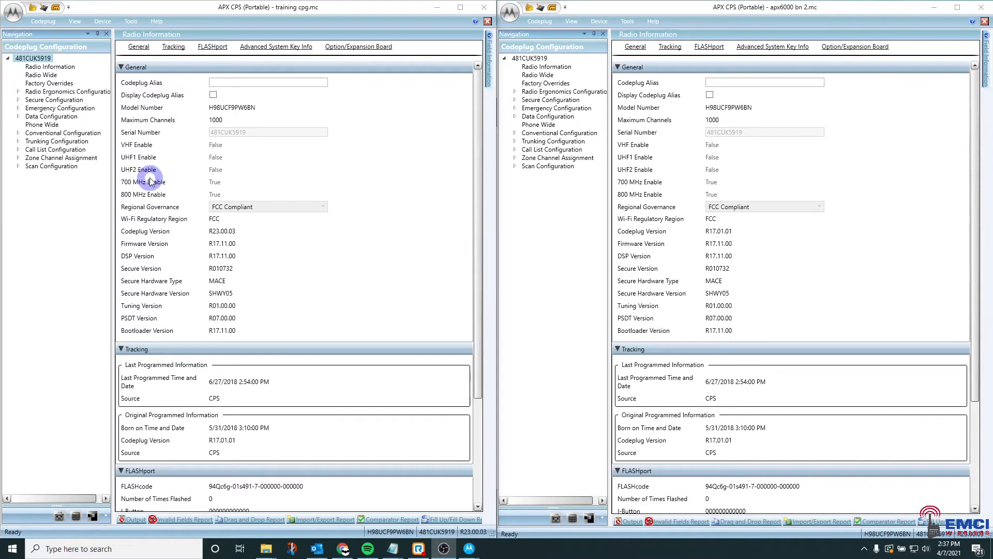
pyautogui.moveTo(78, 174)
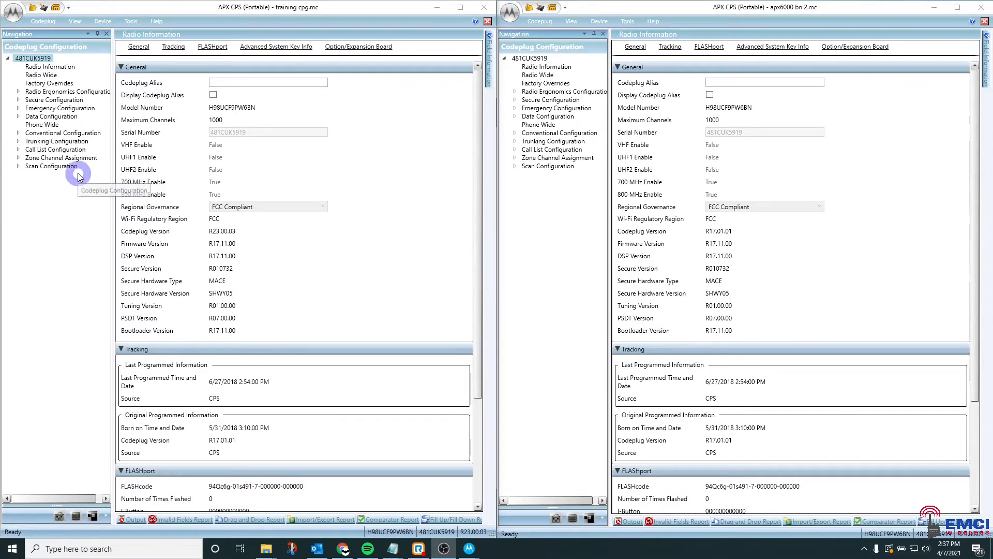
pyautogui.moveTo(97, 176)
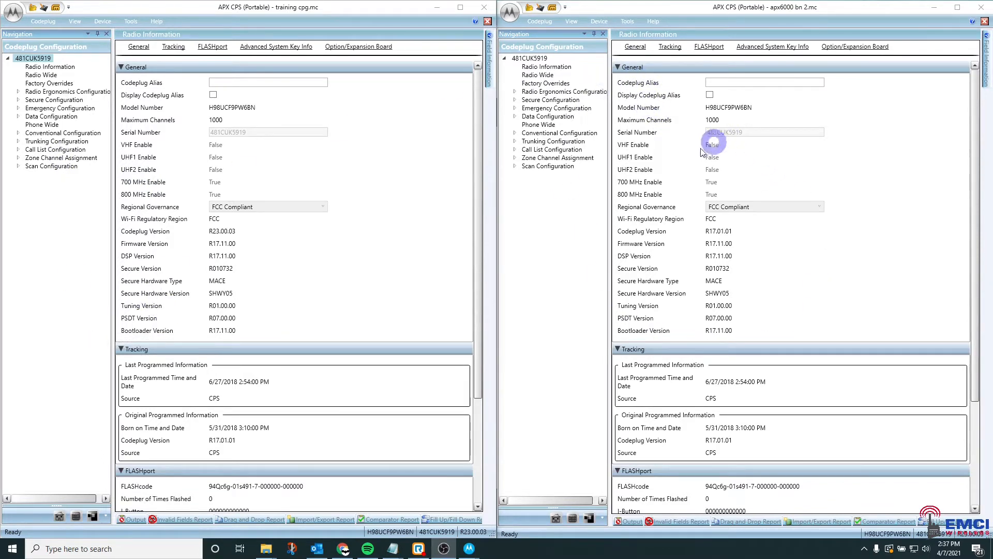
pyautogui.moveTo(741, 179)
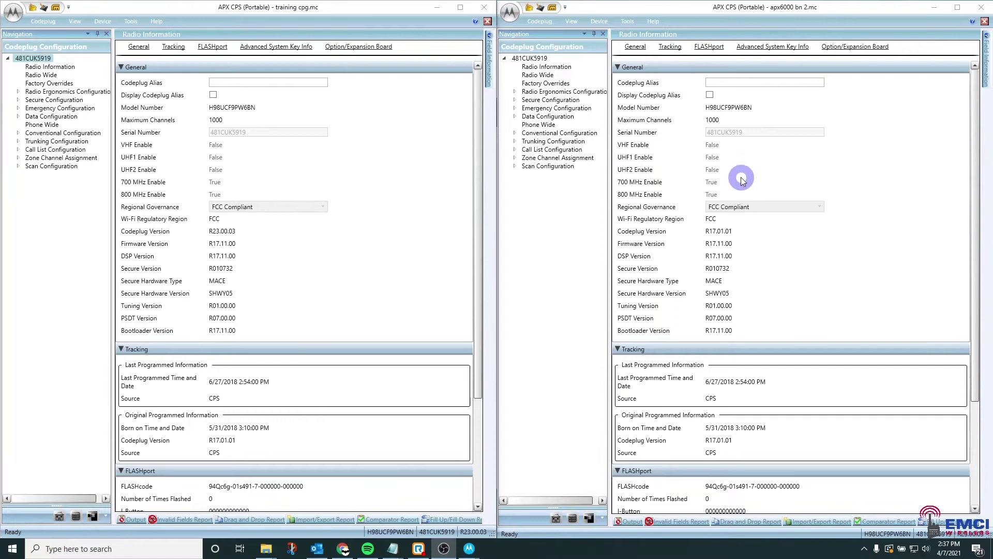
pyautogui.moveTo(571, 184)
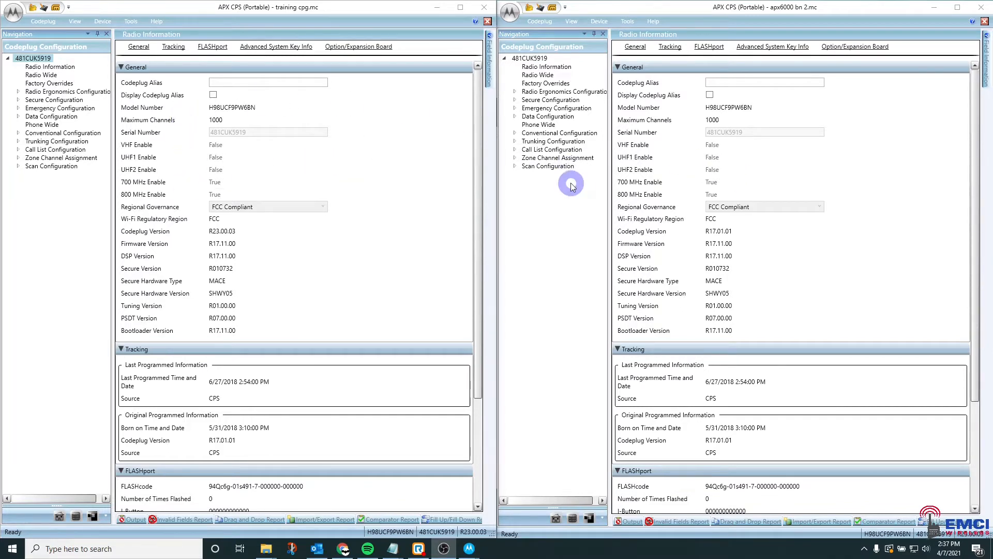
pyautogui.moveTo(620, 152)
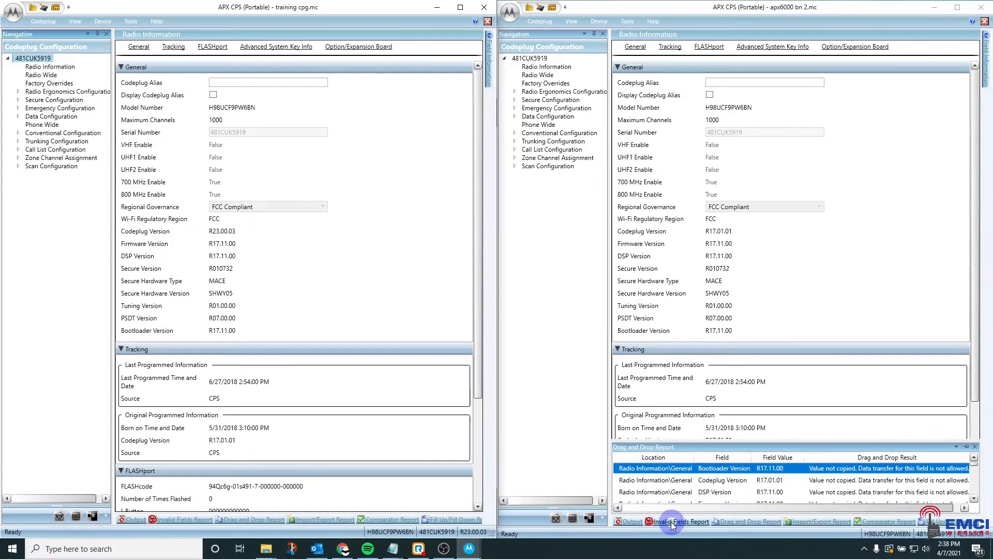
# - Show the Invalid Fields Report for the apx6000 codeplug and confirm it lists no entries
pyautogui.click(681, 520)
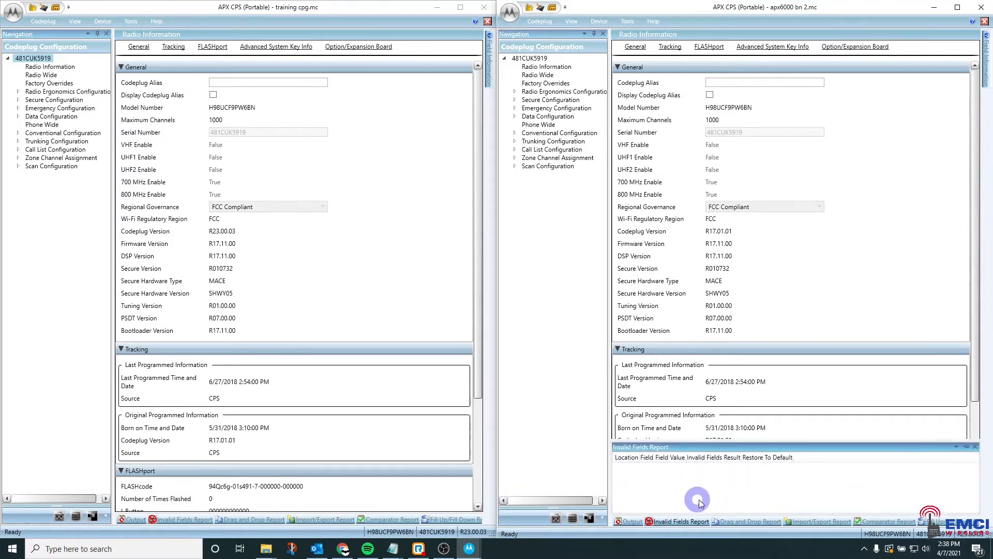
pyautogui.moveTo(689, 480)
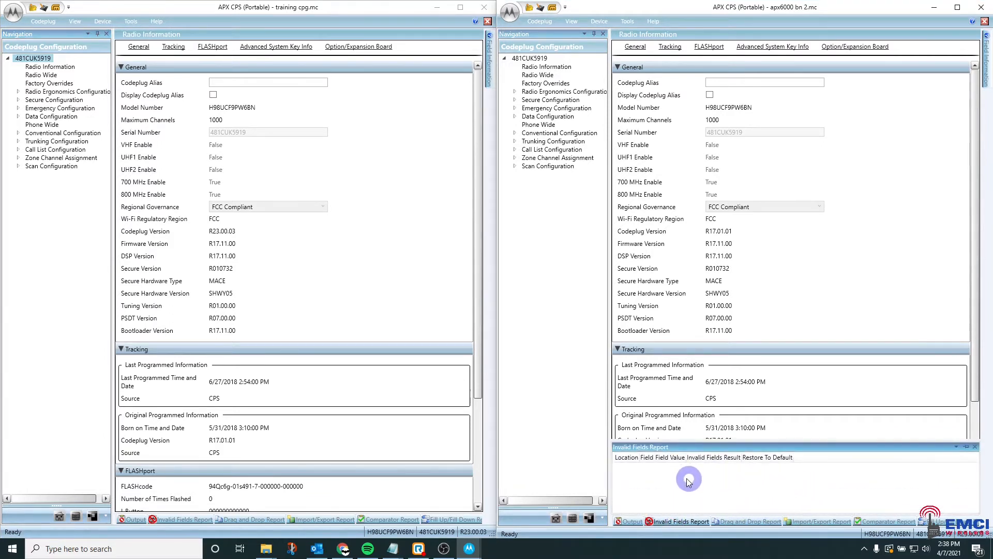
pyautogui.moveTo(684, 498)
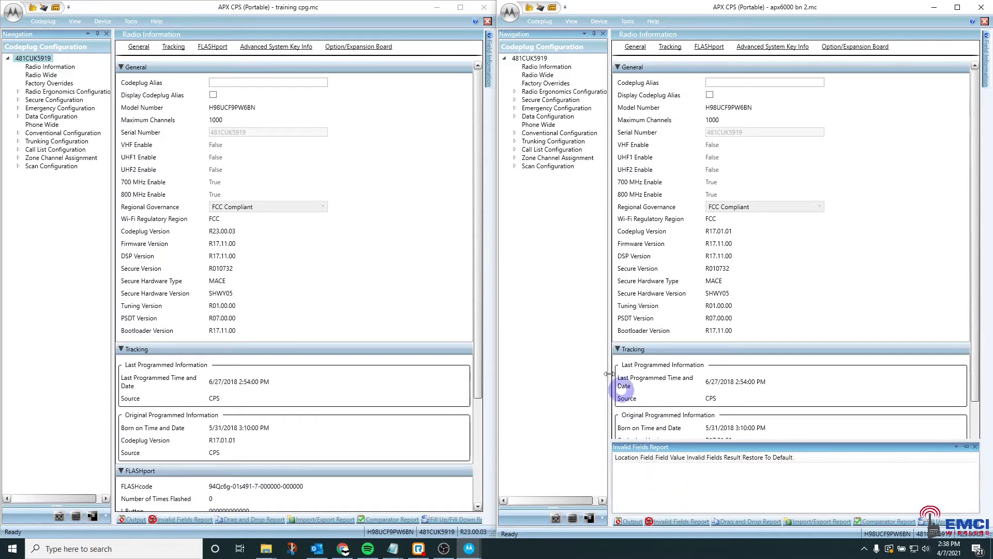
pyautogui.moveTo(645, 255)
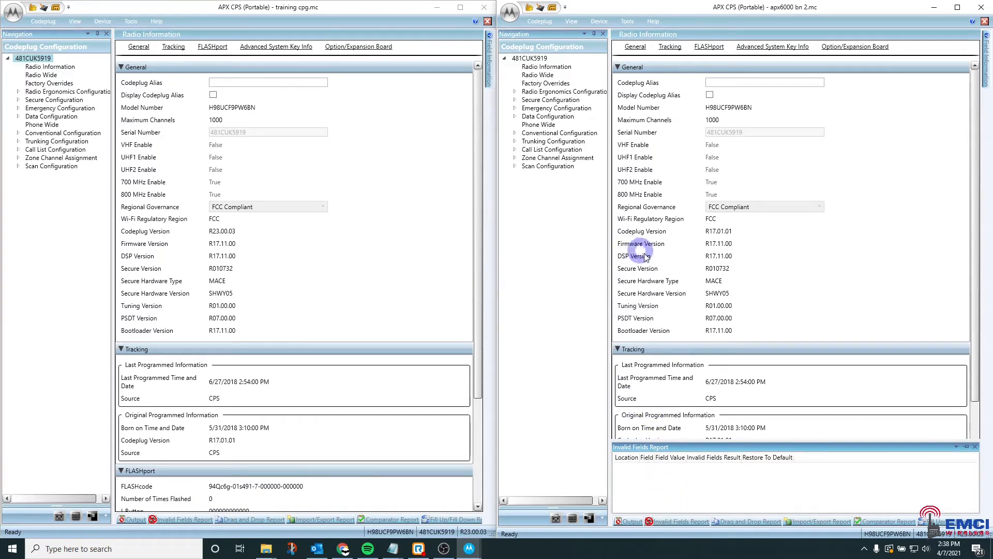
pyautogui.moveTo(609, 167)
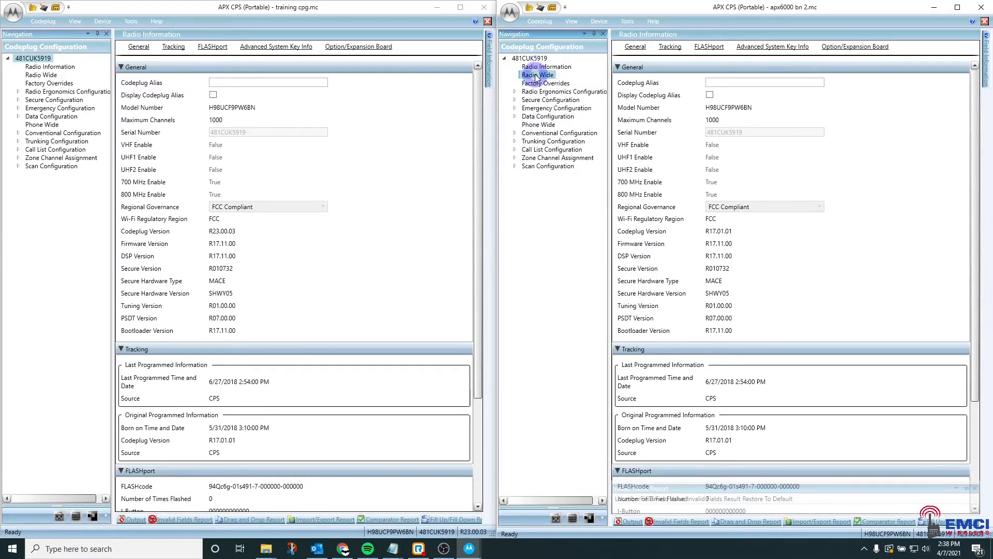
# - Review Radio Wide location, audio options and Transmit Power Levels with the window maximized
pyautogui.click(538, 75)
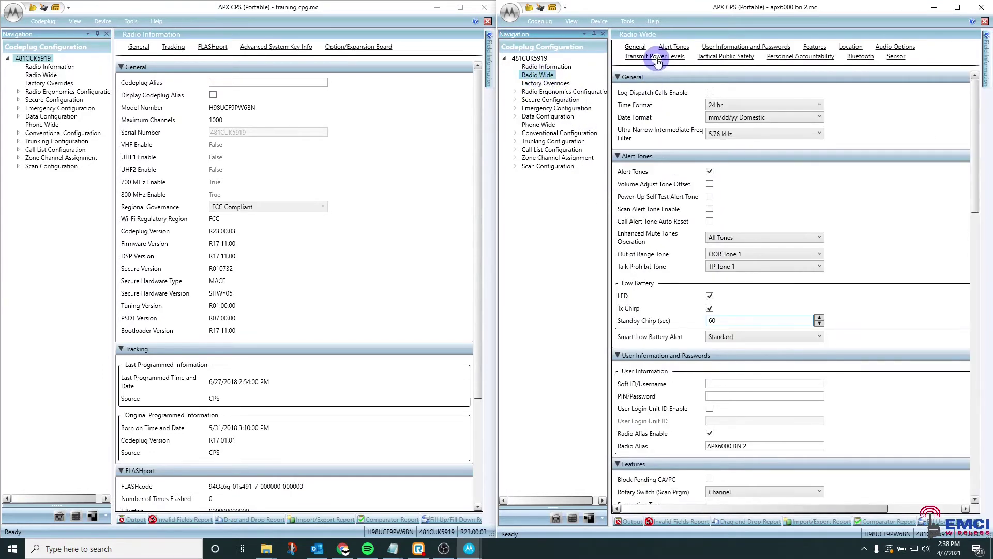
pyautogui.scroll(-3)
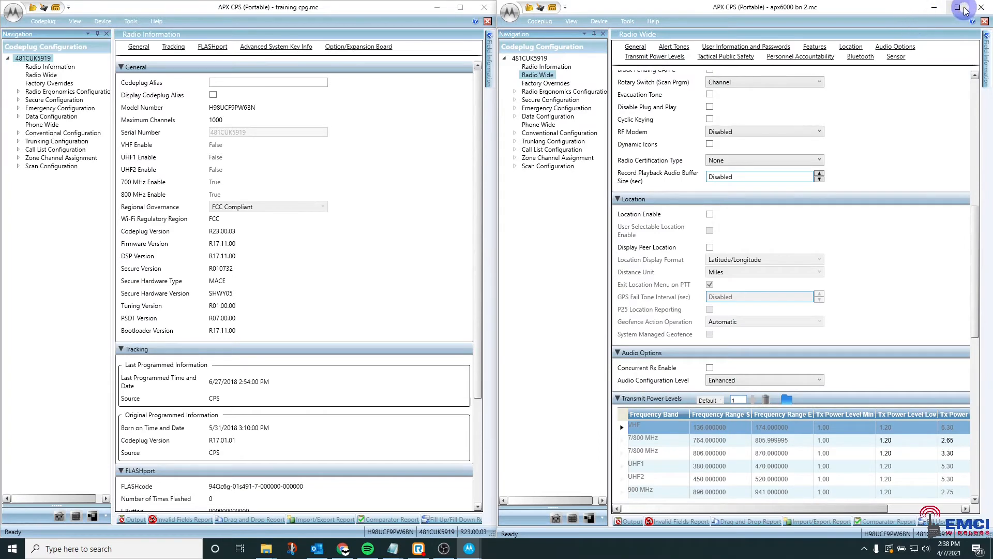
pyautogui.click(956, 7)
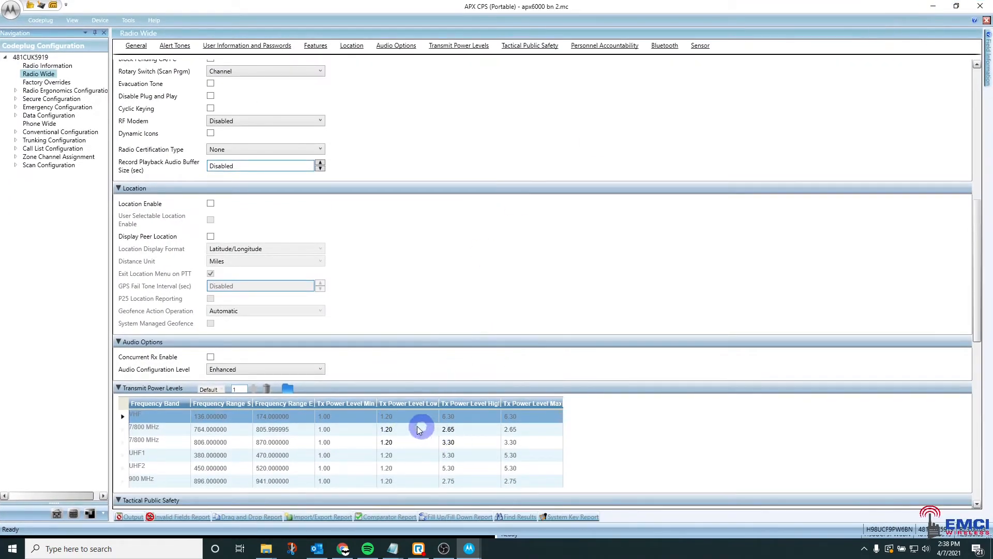
pyautogui.moveTo(376, 455)
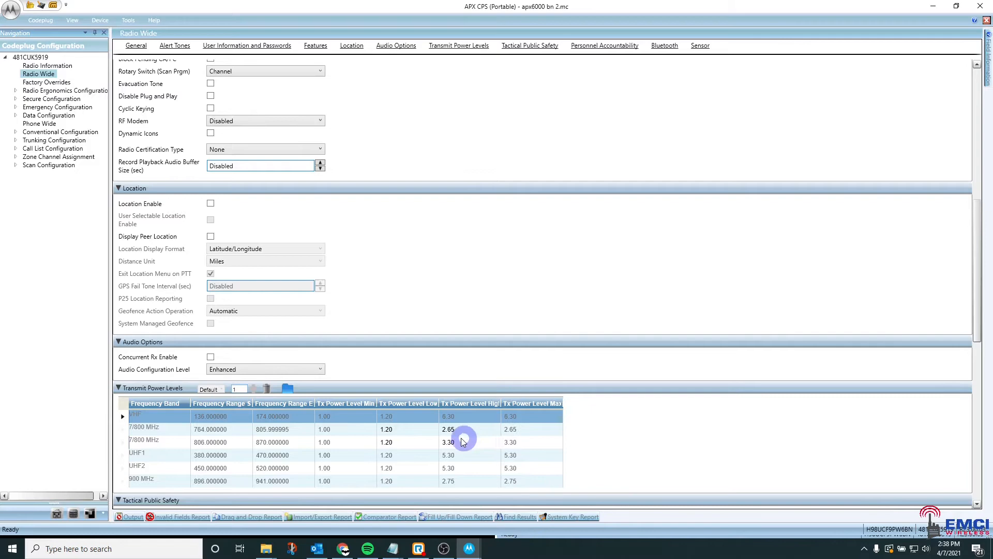
pyautogui.moveTo(686, 265)
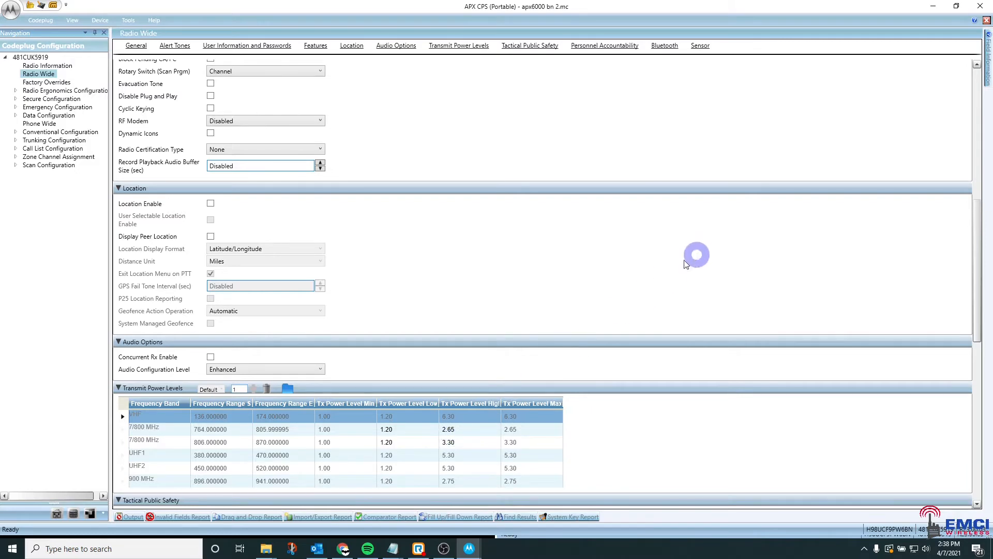
pyautogui.moveTo(955, 10)
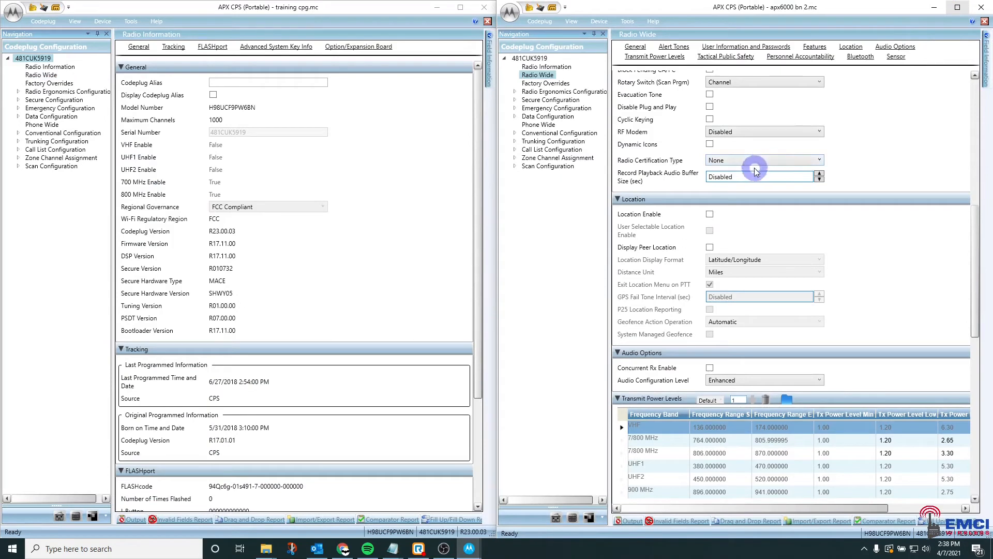
pyautogui.moveTo(553, 177)
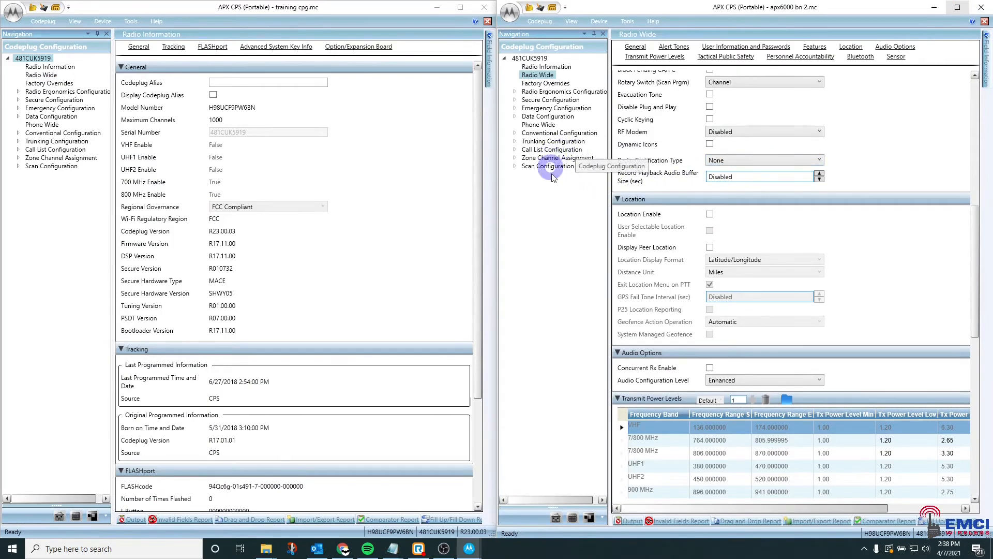
pyautogui.moveTo(516, 93)
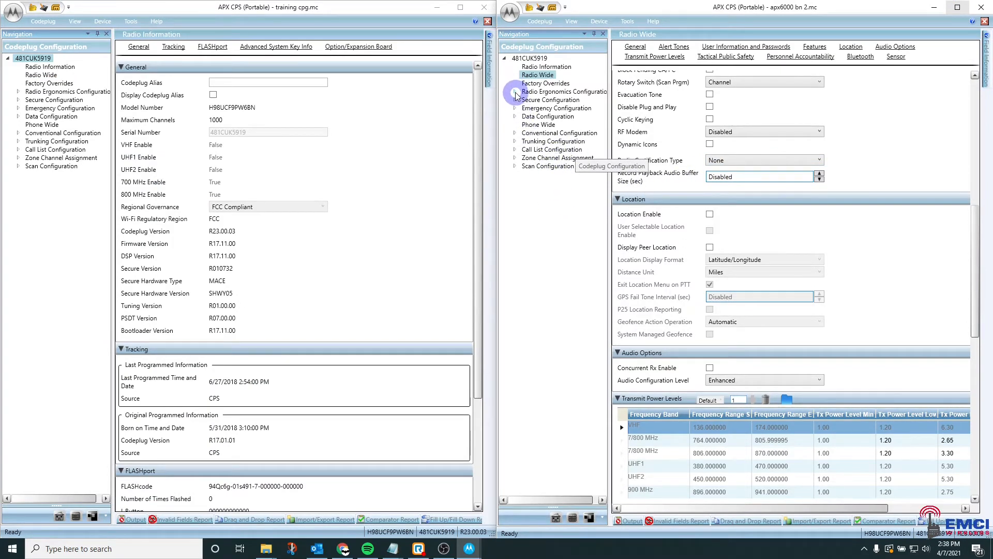
# - Reach the Radio Profiles table under Radio Ergonomics with all profile columns visible
pyautogui.click(516, 91)
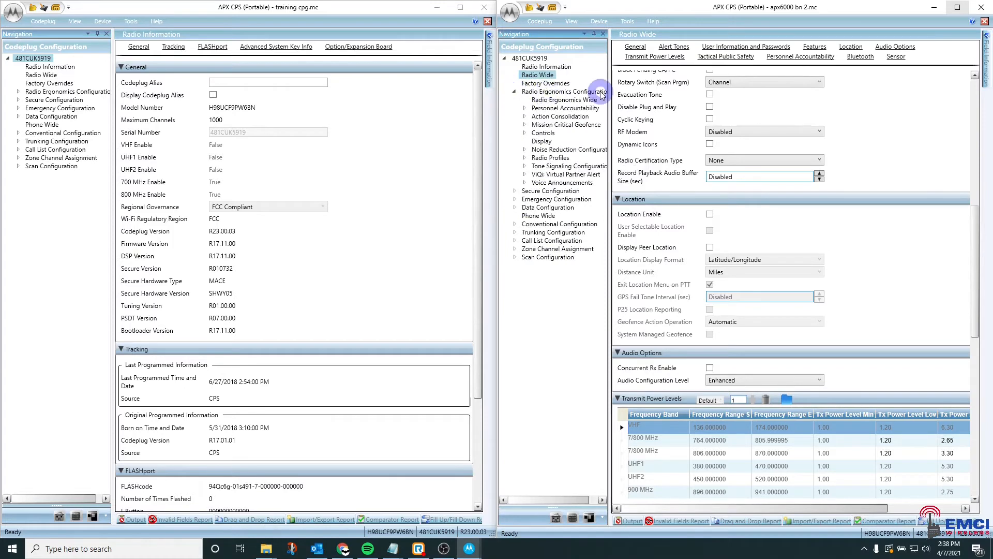
pyautogui.moveTo(525, 162)
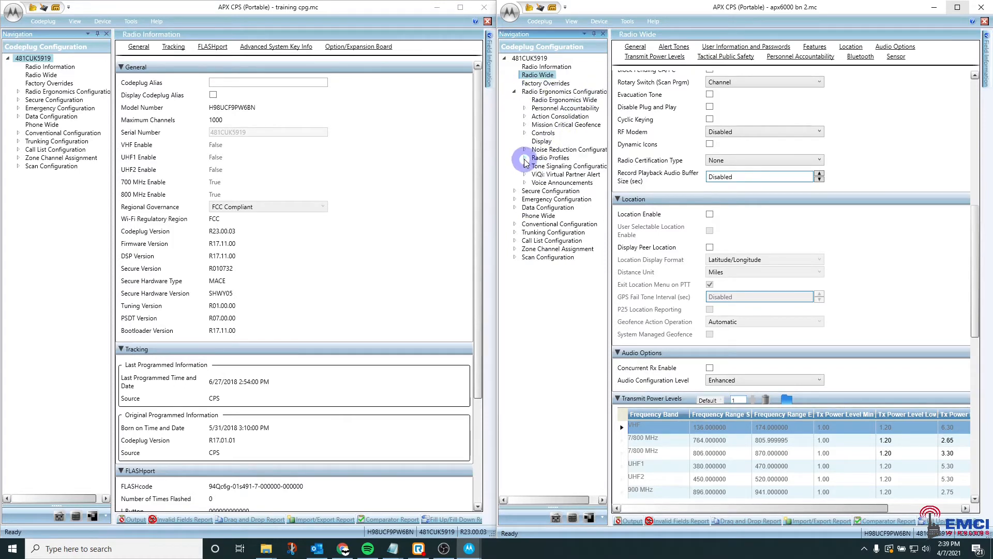
pyautogui.click(524, 158)
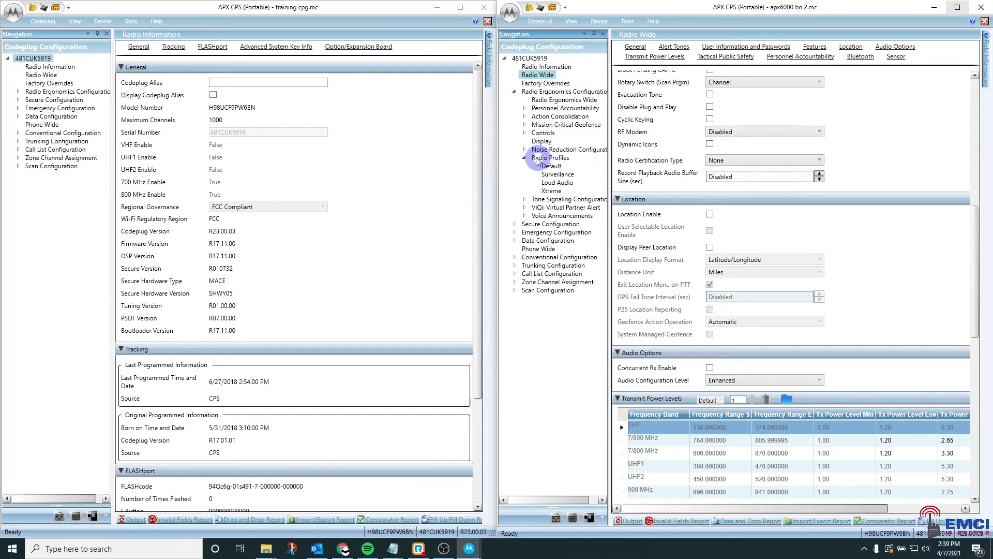
pyautogui.click(550, 157)
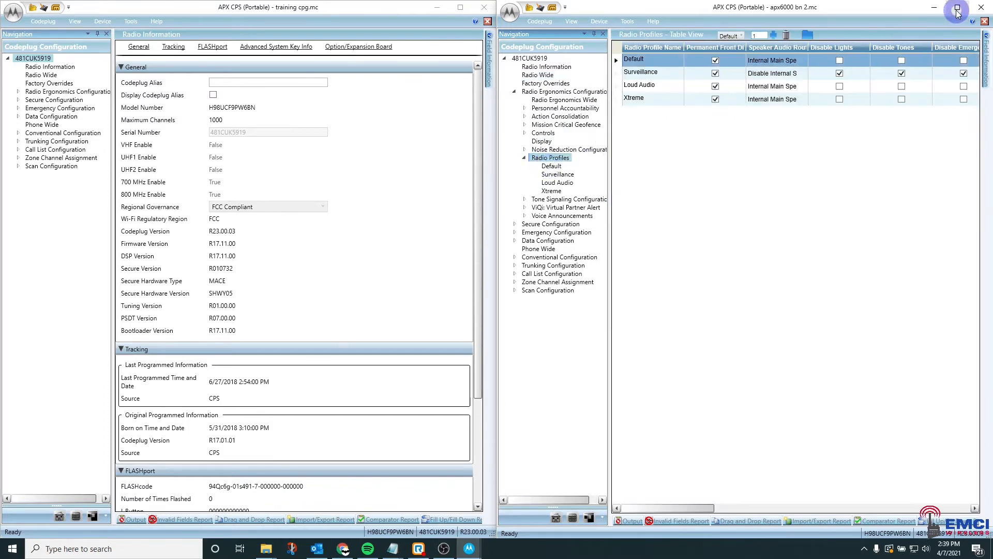
pyautogui.click(957, 7)
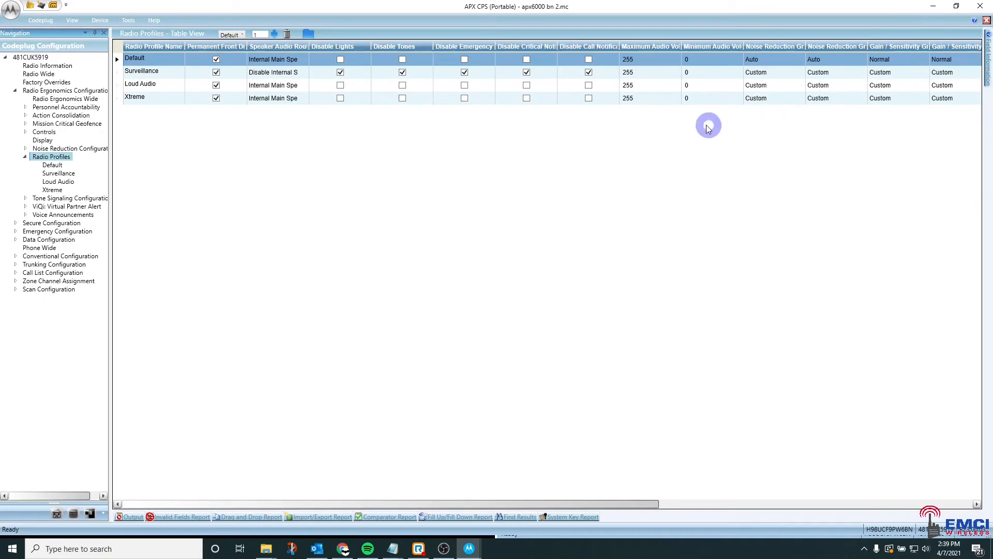
pyautogui.moveTo(777, 126)
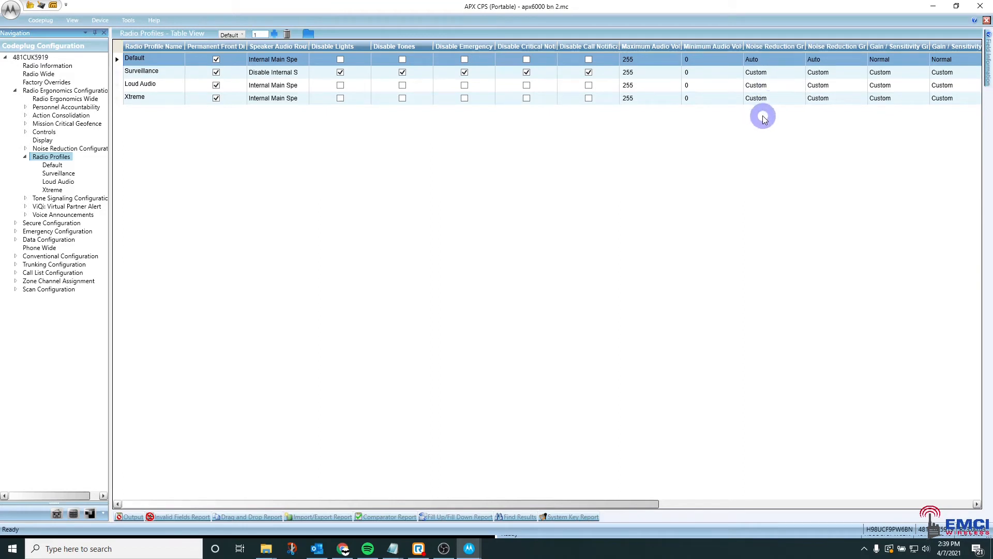
pyautogui.moveTo(785, 130)
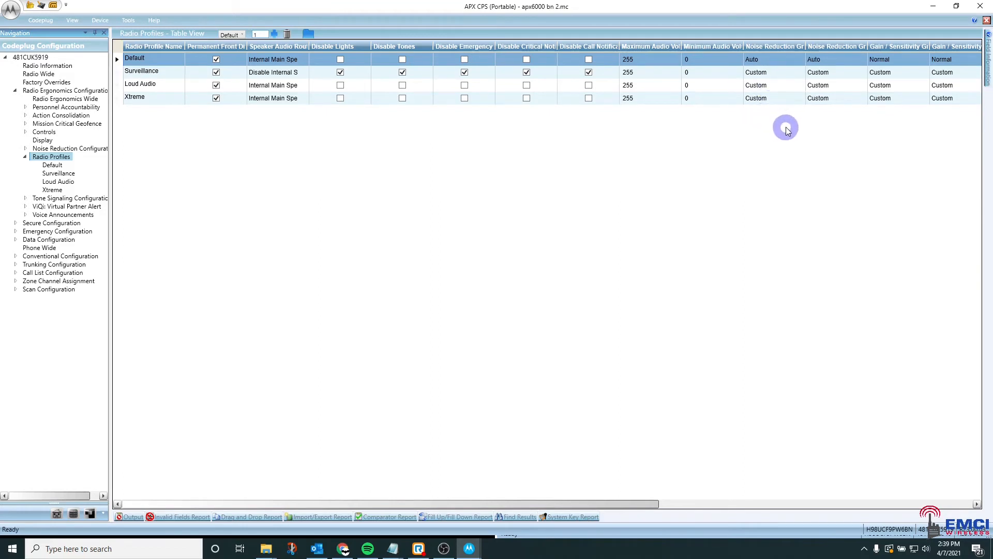
pyautogui.moveTo(778, 122)
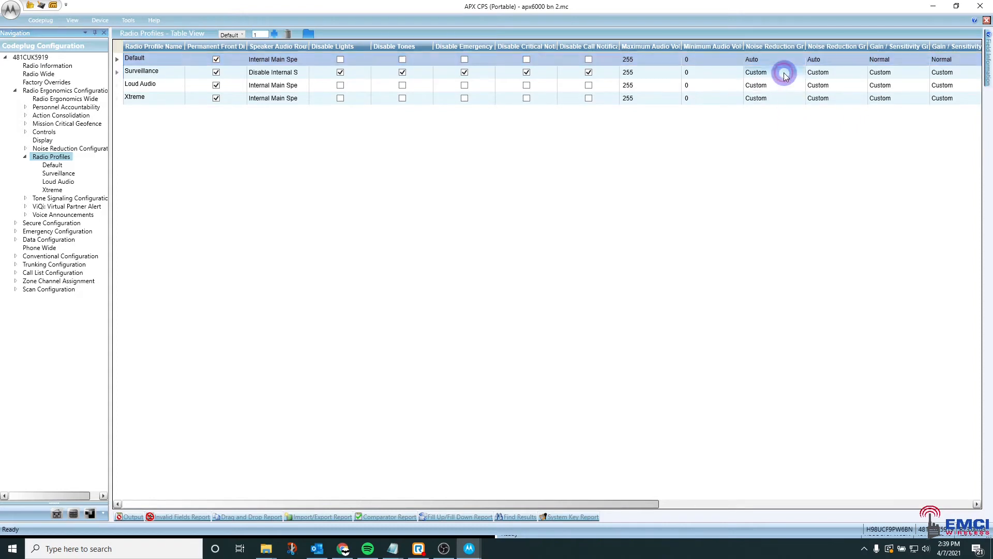
# - Fill Down Auto noise reduction (both columns) and Normal gain/sensitivity from Default to all profiles
pyautogui.click(800, 73)
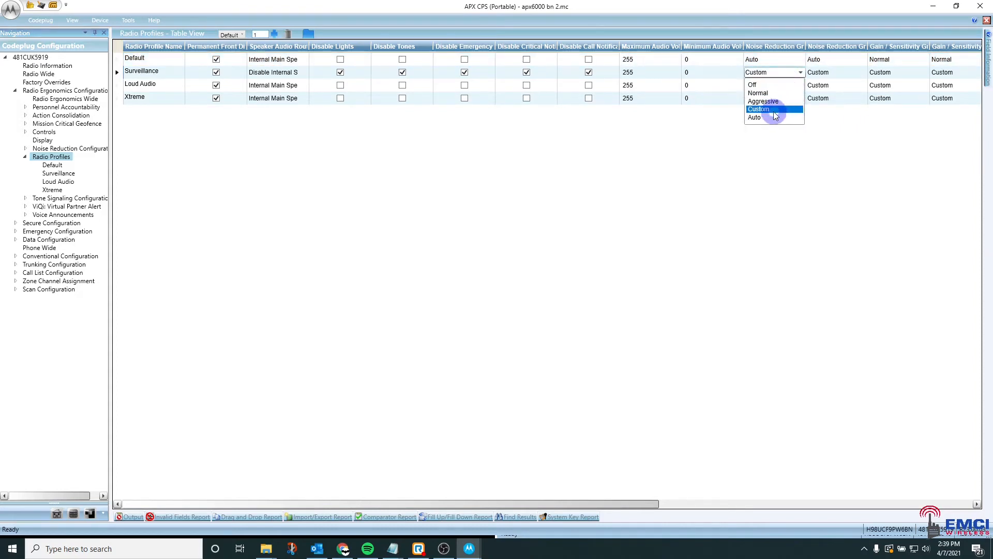
pyautogui.click(755, 118)
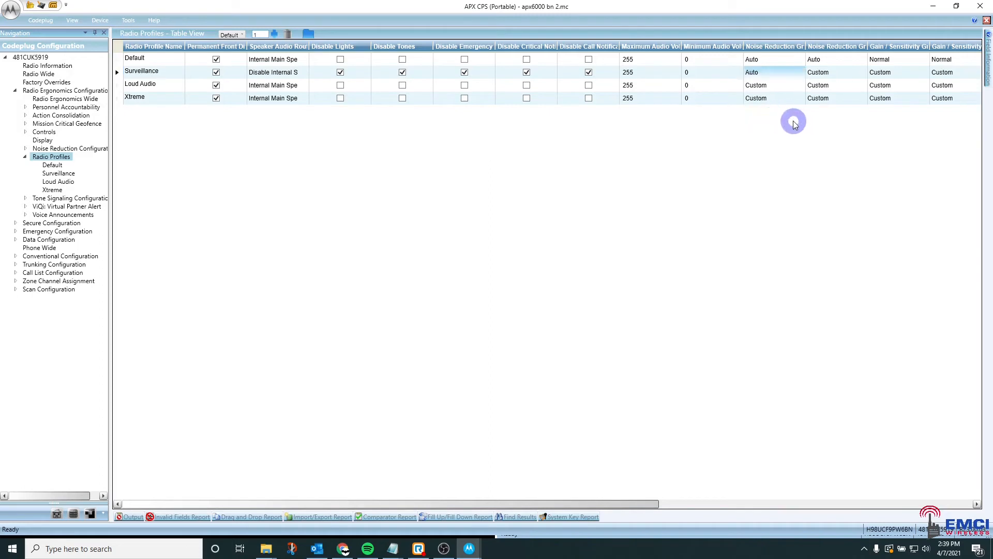
pyautogui.moveTo(794, 115)
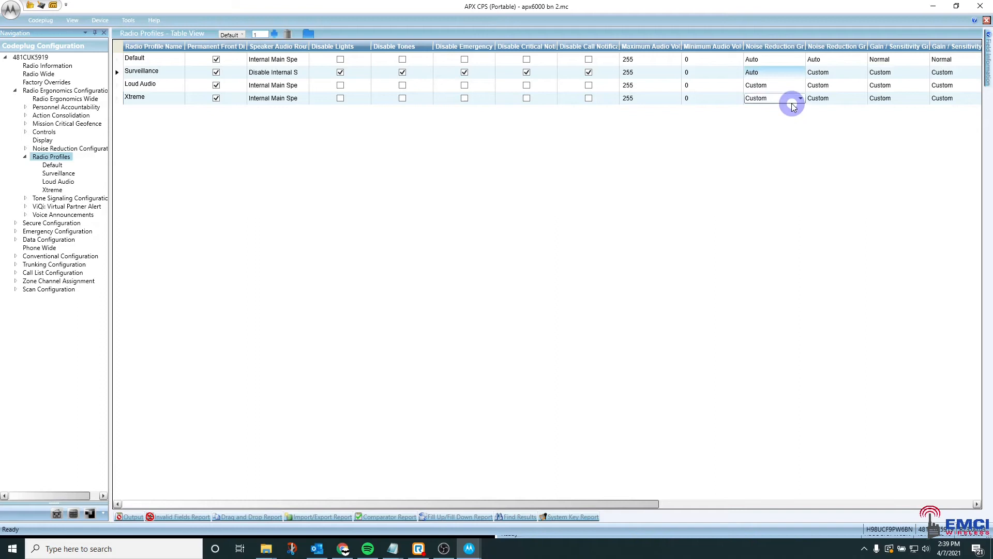
pyautogui.rightClick(769, 72)
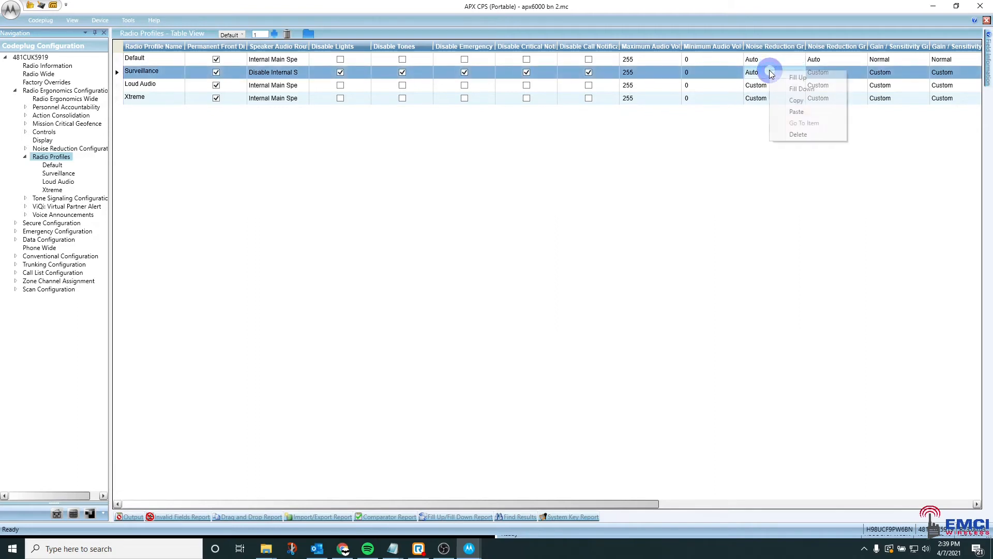
pyautogui.moveTo(805, 89)
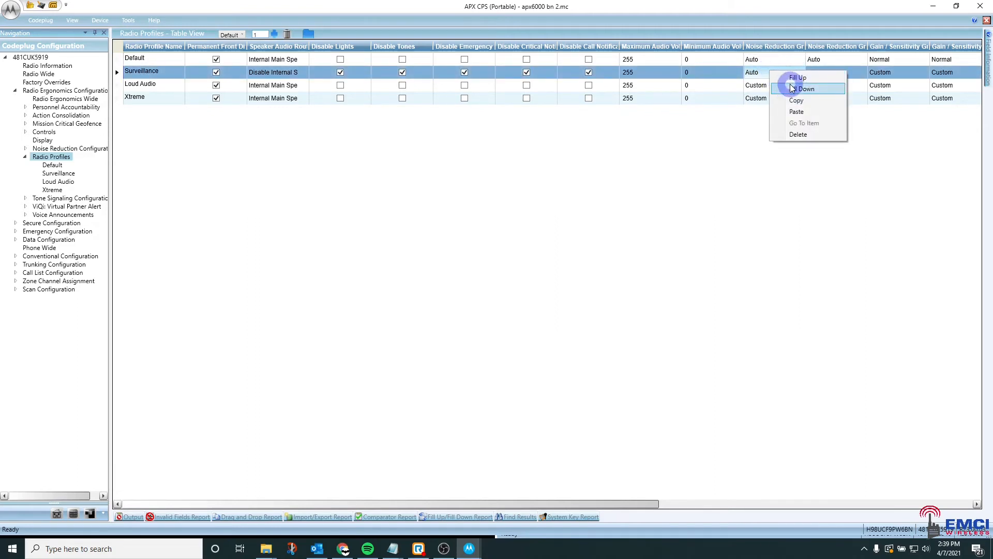
pyautogui.click(805, 88)
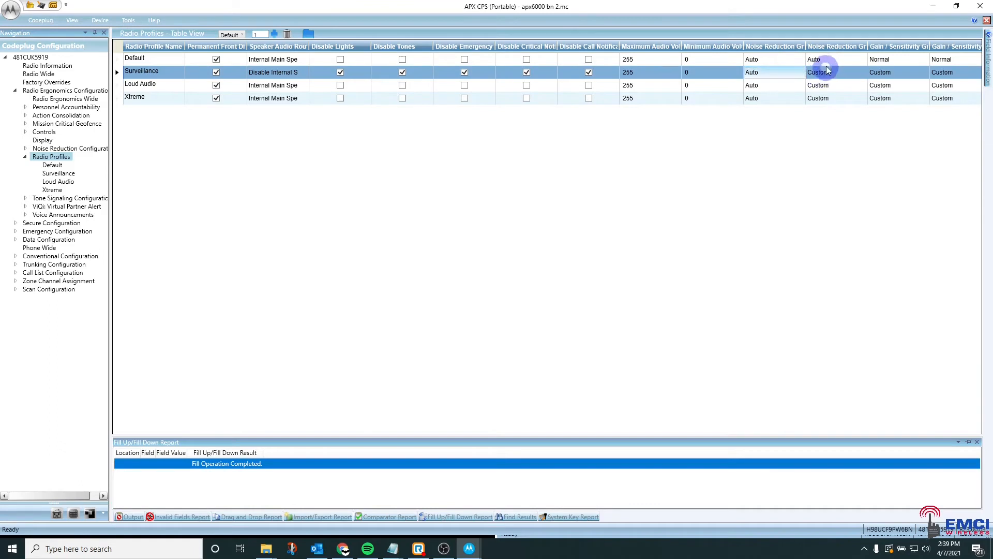
pyautogui.rightClick(824, 69)
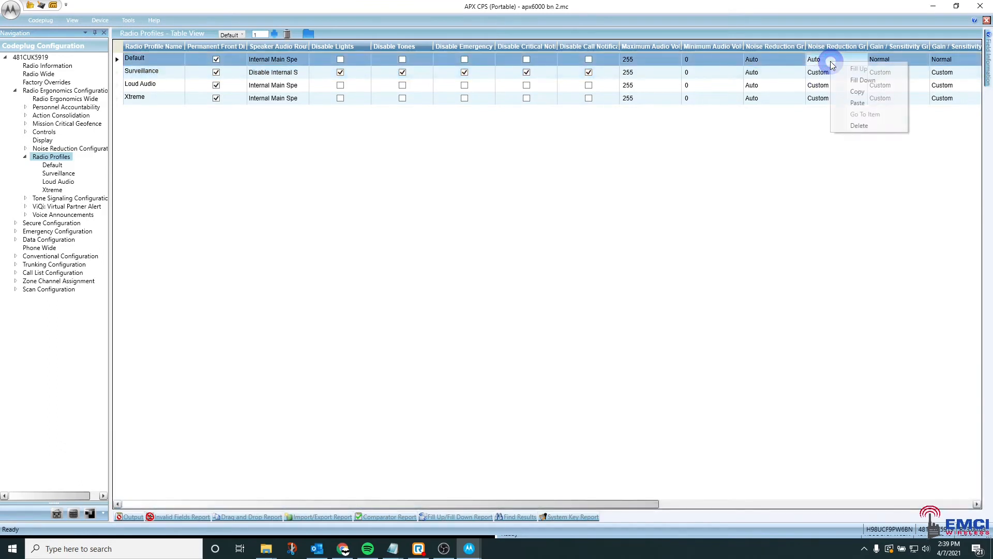
pyautogui.click(862, 80)
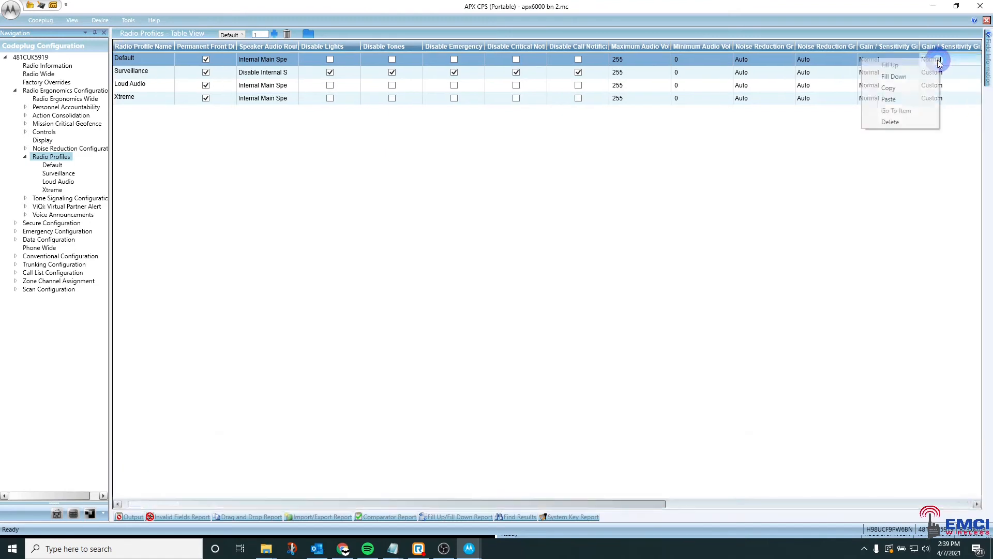
pyautogui.click(893, 76)
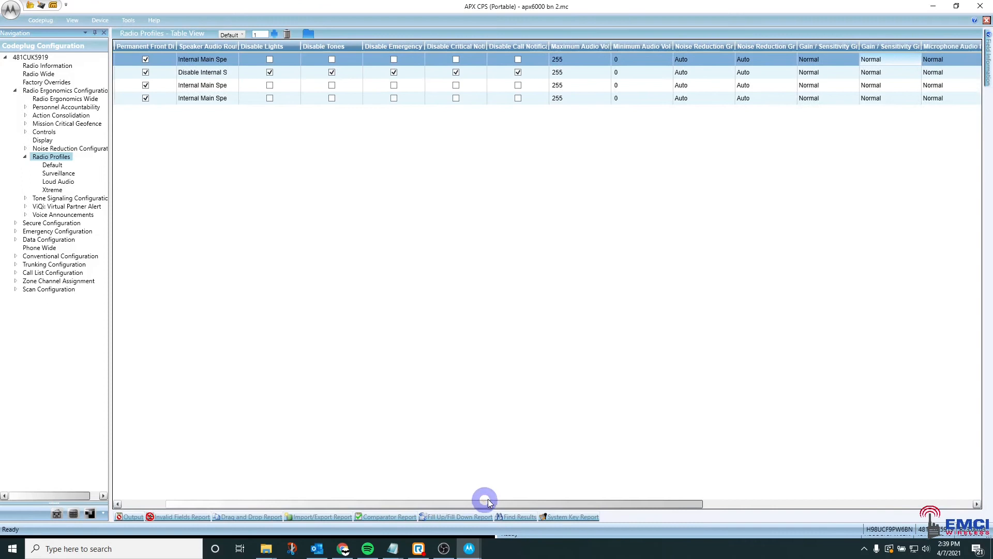
# - Fill Down Normal speaker audio equalizer from the Default row to all four profiles
pyautogui.hscroll(3)
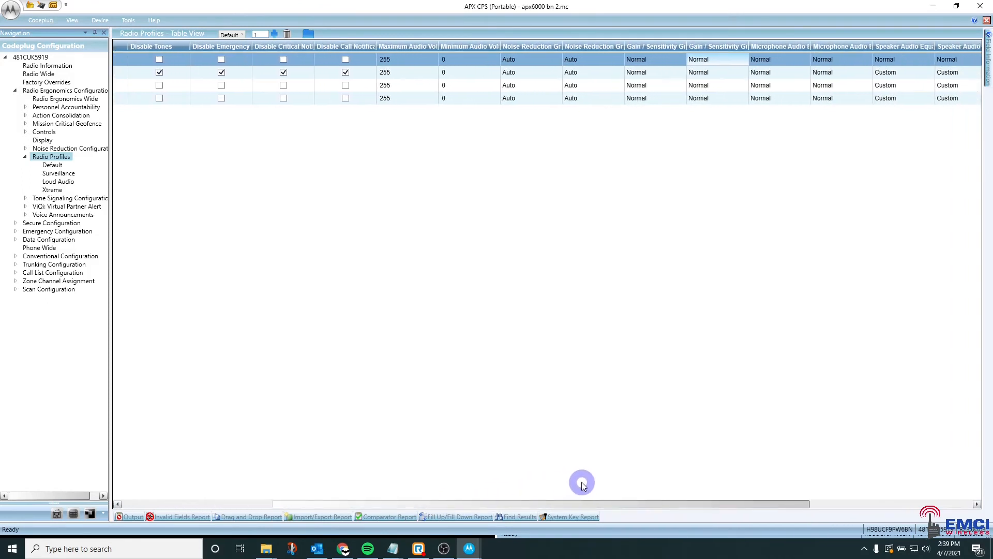
pyautogui.hscroll(3)
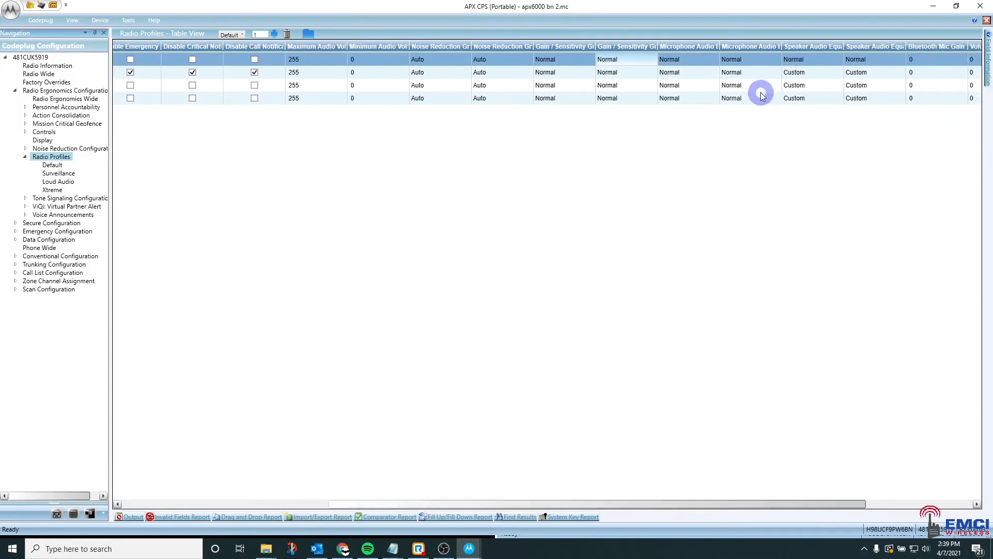
pyautogui.rightClick(761, 95)
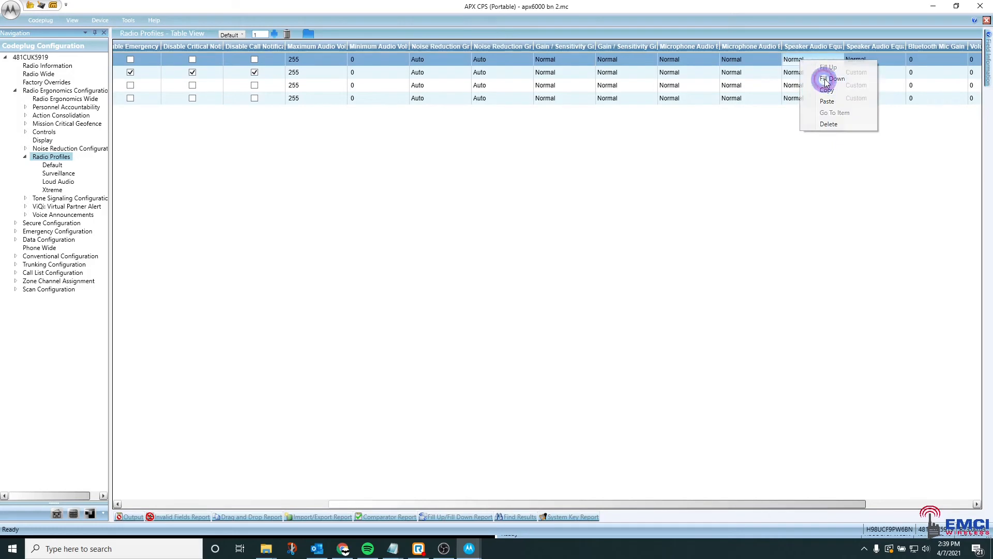
pyautogui.click(831, 77)
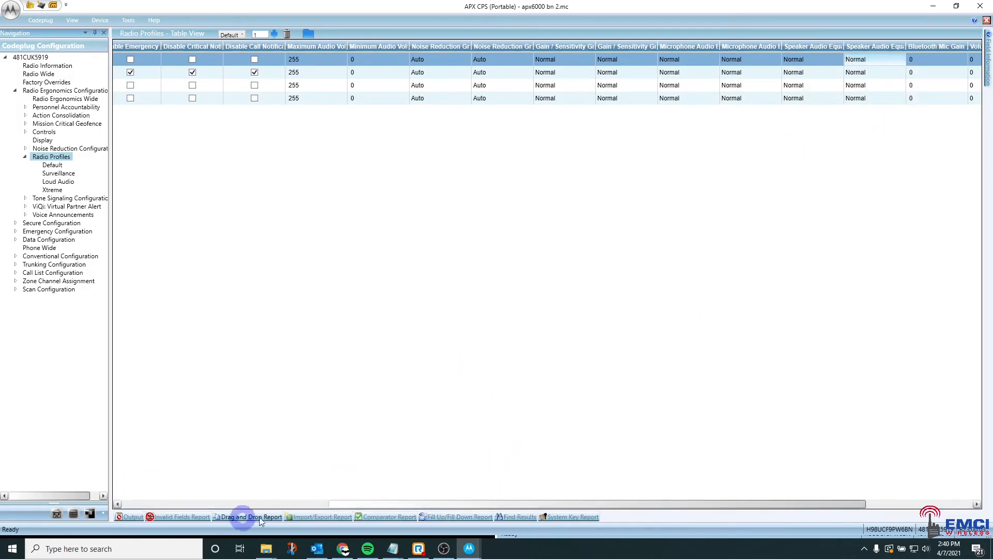
pyautogui.hscroll(-3)
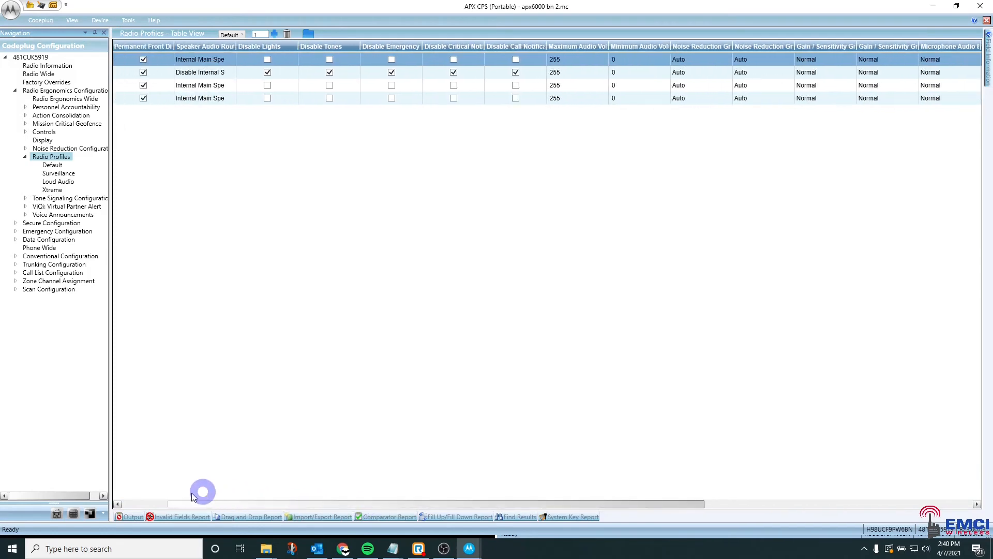
pyautogui.click(15, 90)
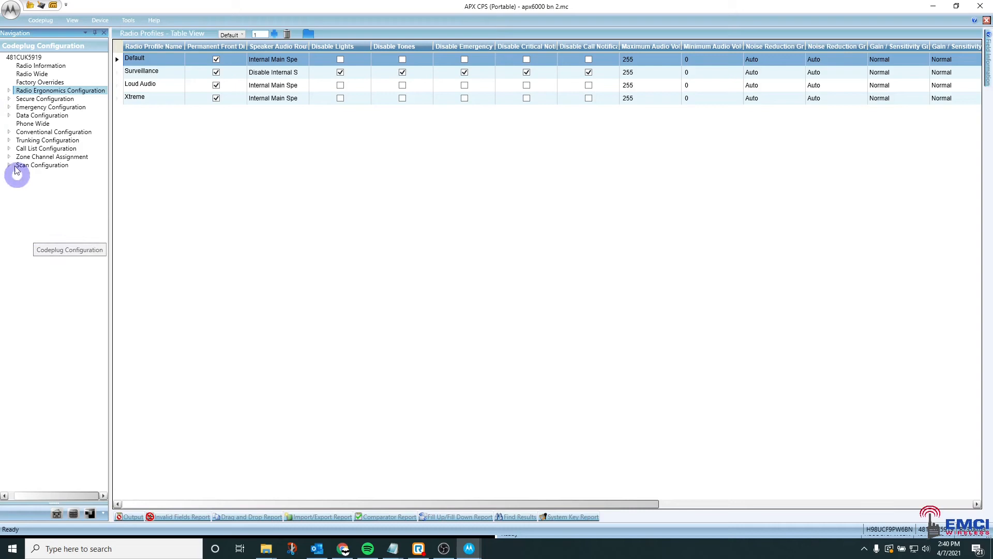
# - Show the Trunking System table listing TRUNKING SYS 1 as an ASTRO 25 system
pyautogui.click(9, 140)
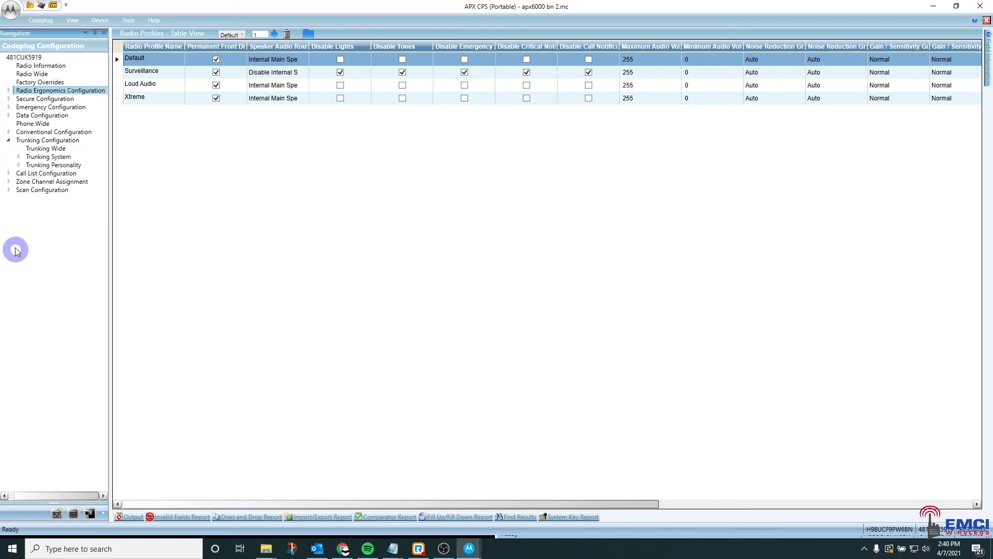
pyautogui.click(18, 156)
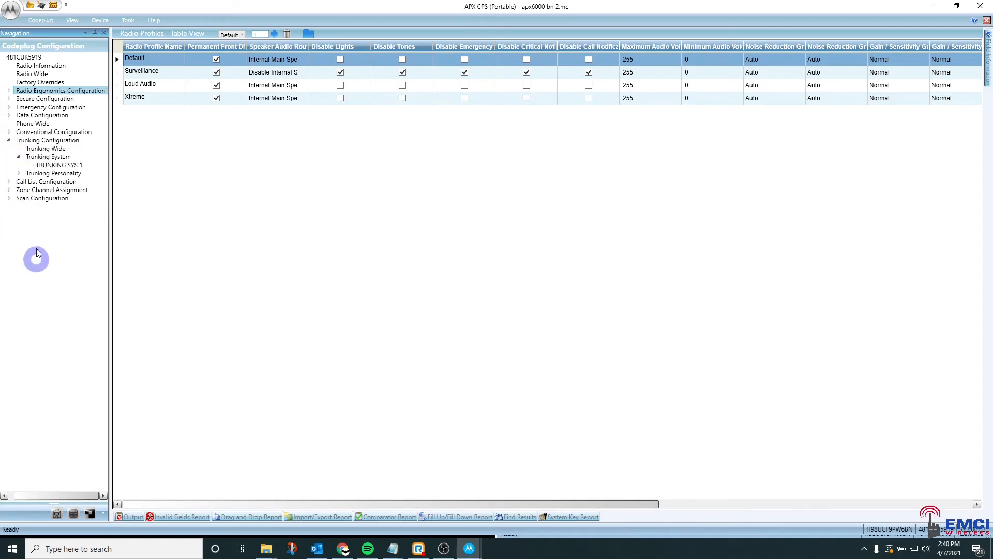
pyautogui.click(49, 157)
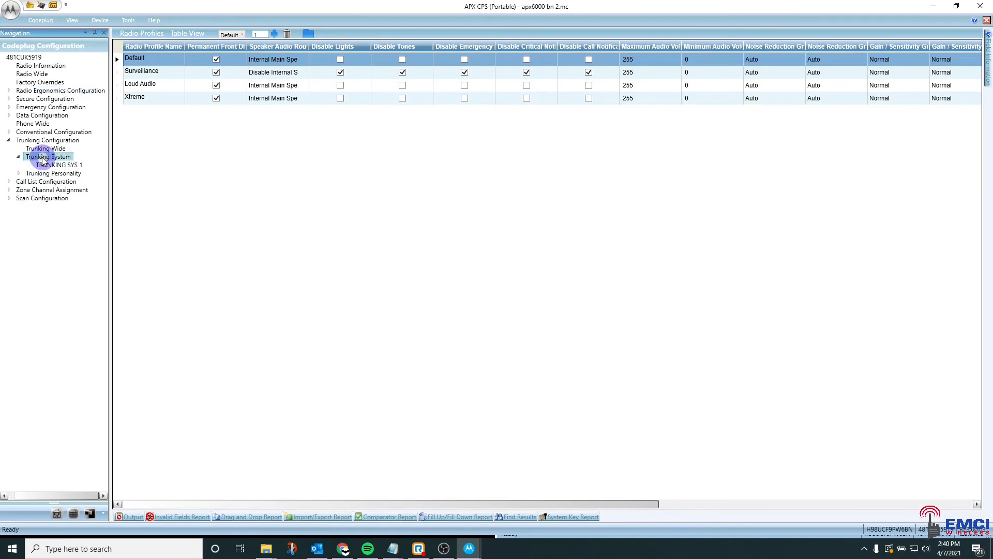
pyautogui.click(48, 157)
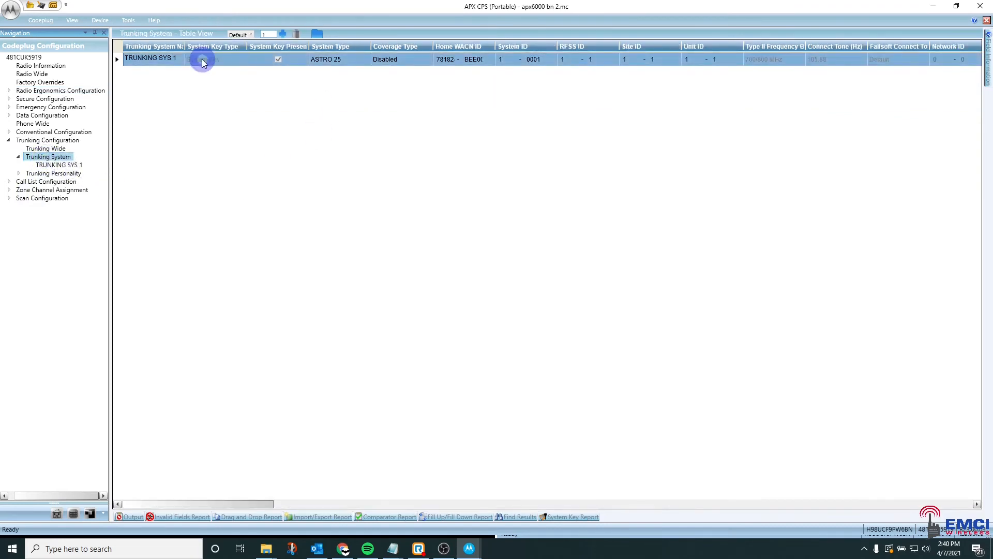
pyautogui.moveTo(194, 234)
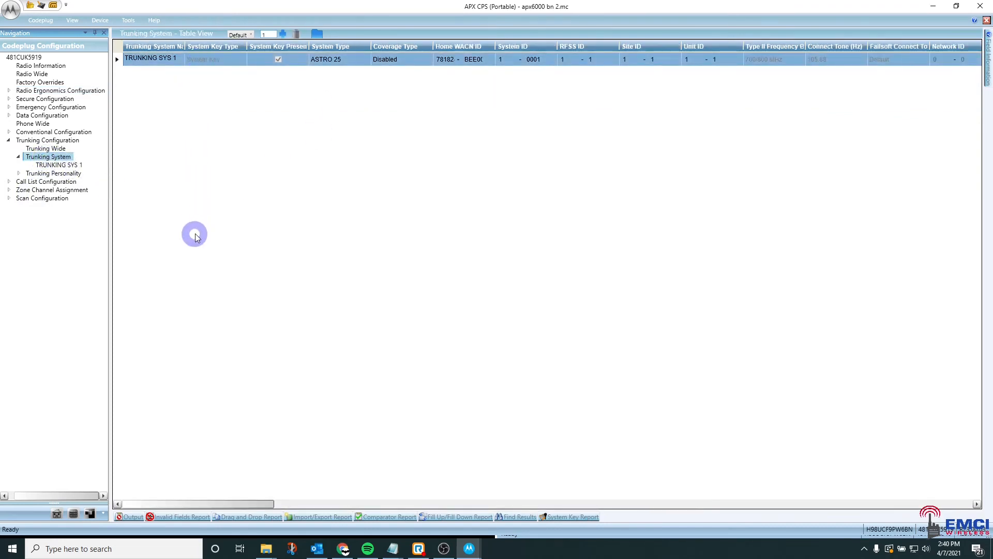
pyautogui.moveTo(492, 50)
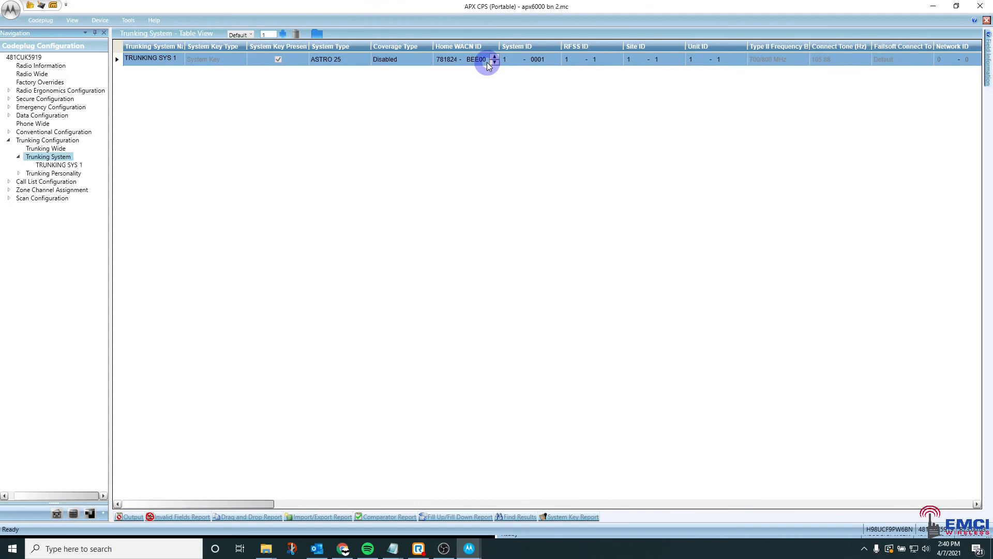
pyautogui.moveTo(461, 107)
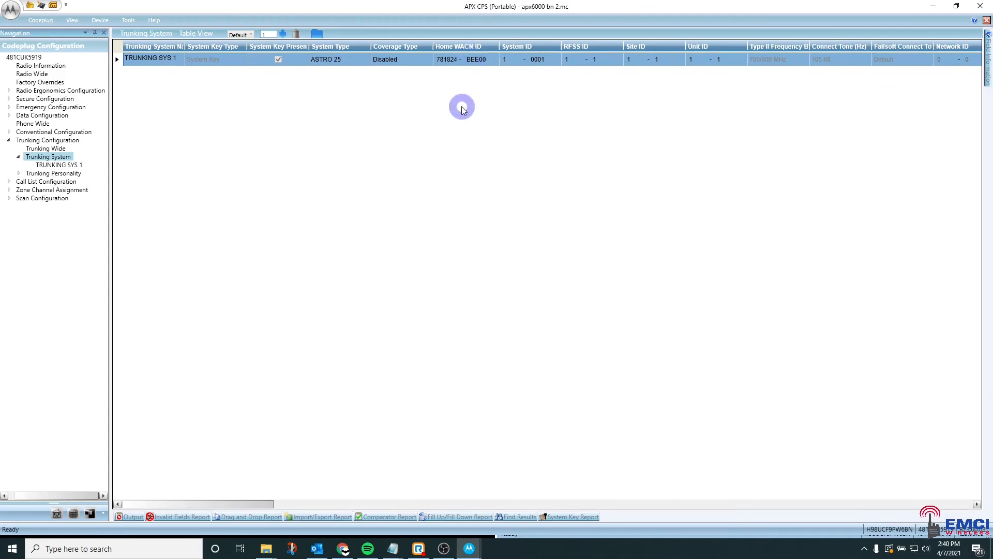
pyautogui.moveTo(435, 78)
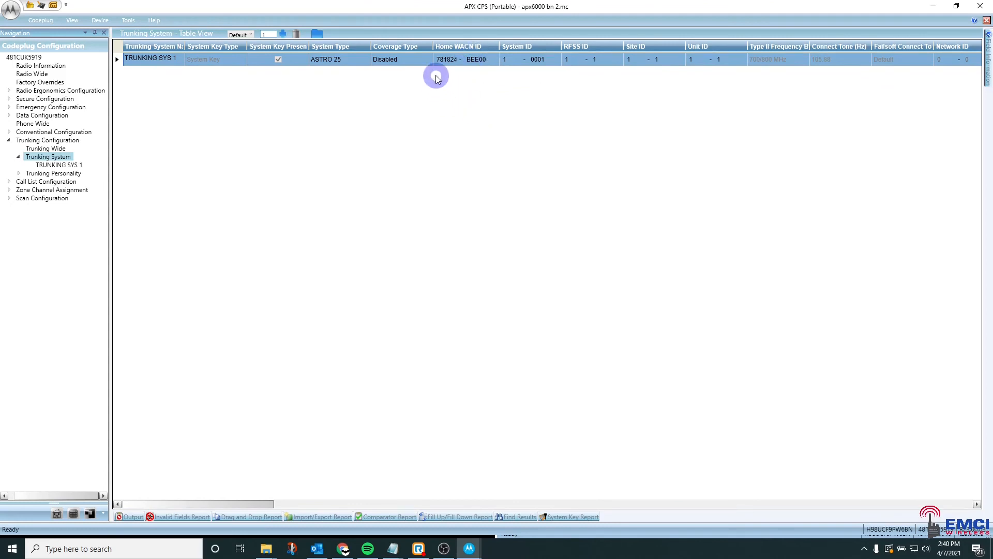
pyautogui.moveTo(463, 73)
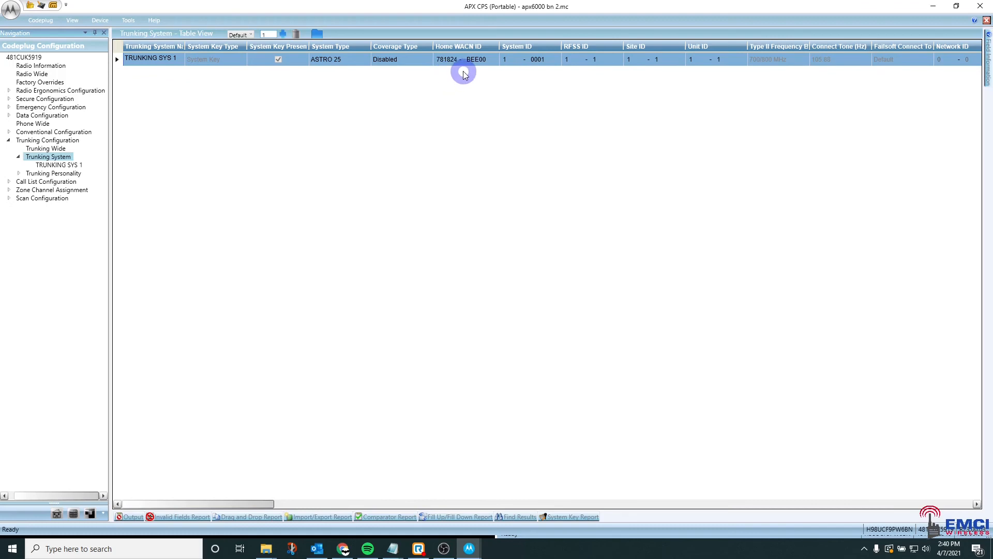
pyautogui.moveTo(495, 110)
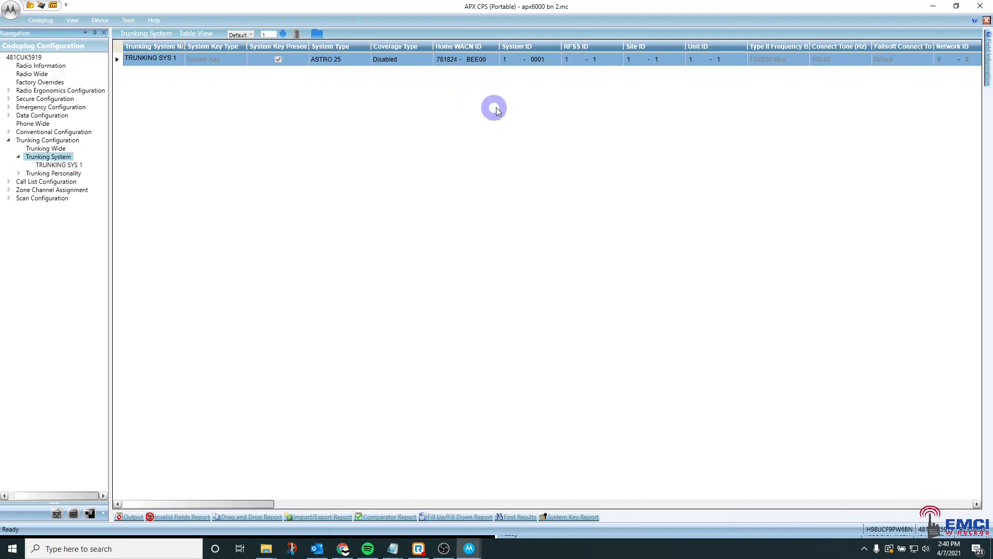
pyautogui.moveTo(484, 152)
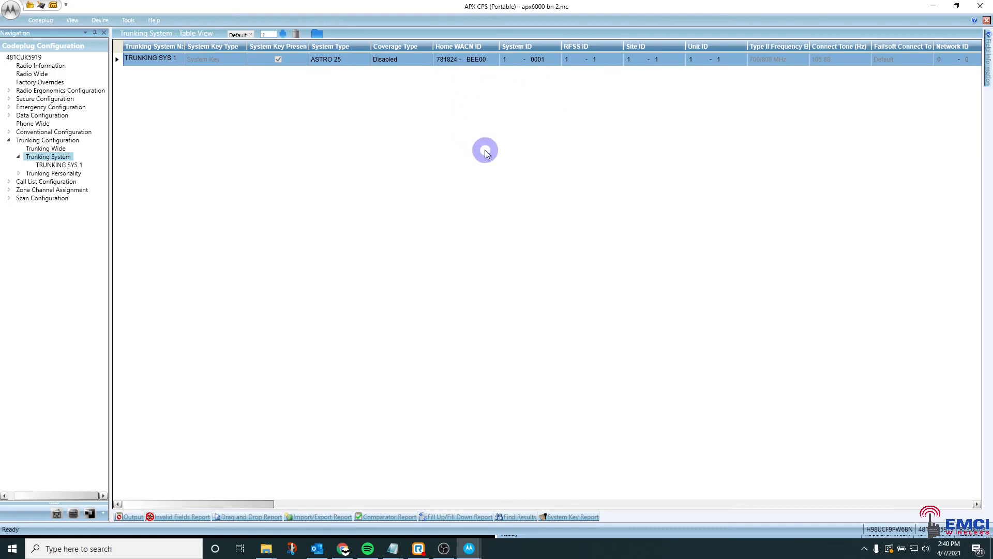
pyautogui.moveTo(479, 103)
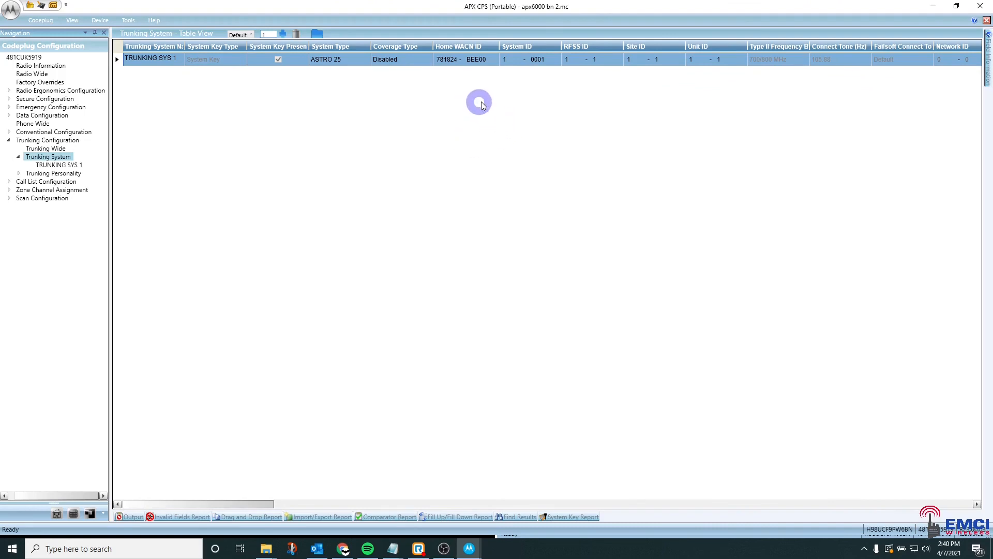
pyautogui.moveTo(477, 81)
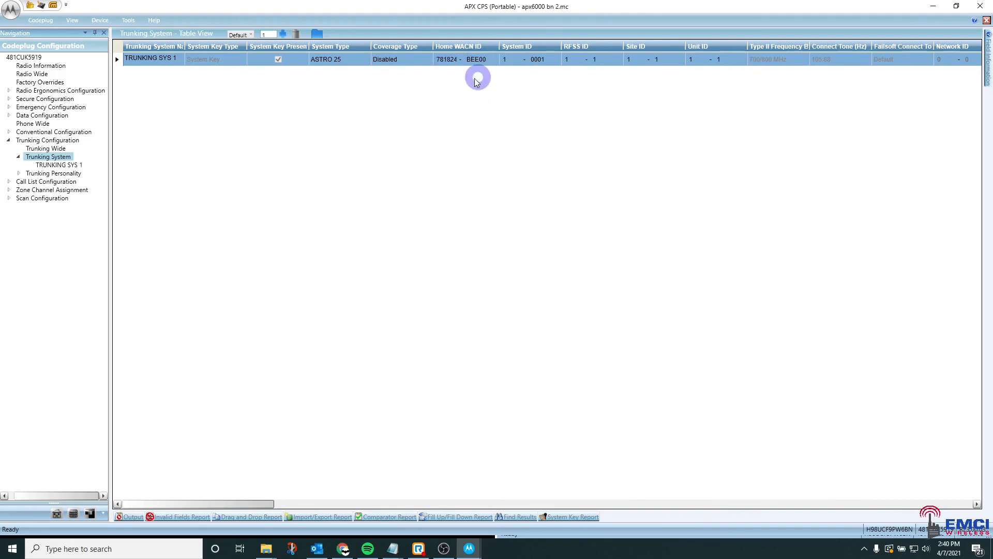
# - Collapse the Trunking Configuration tree section, keeping the TRUNKING SYS 1 table open
pyautogui.click(339, 59)
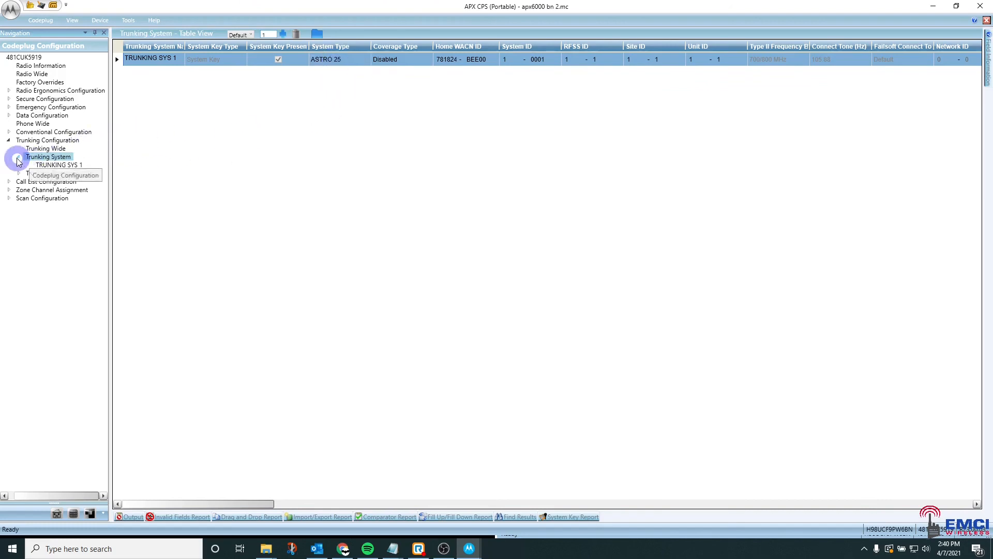
pyautogui.click(9, 140)
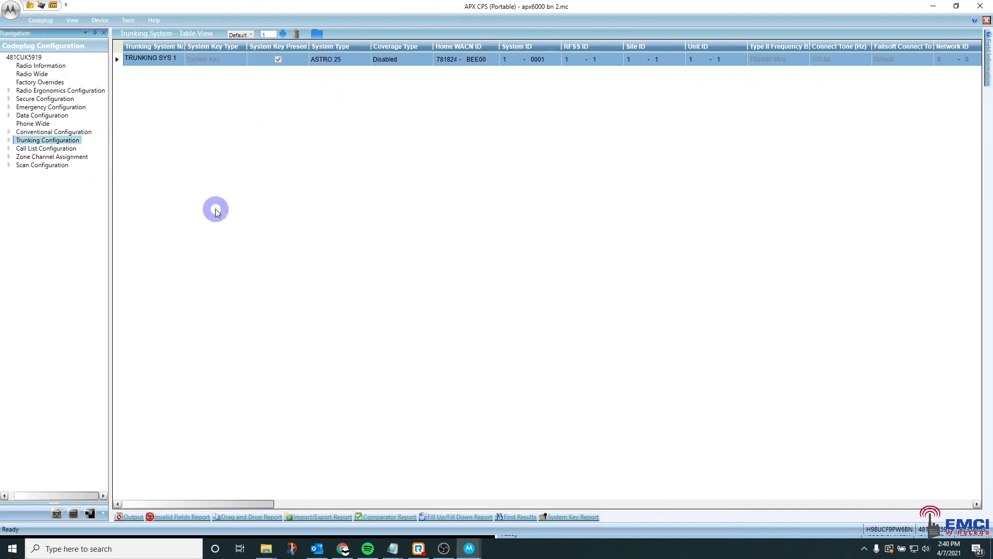
pyautogui.moveTo(970, 358)
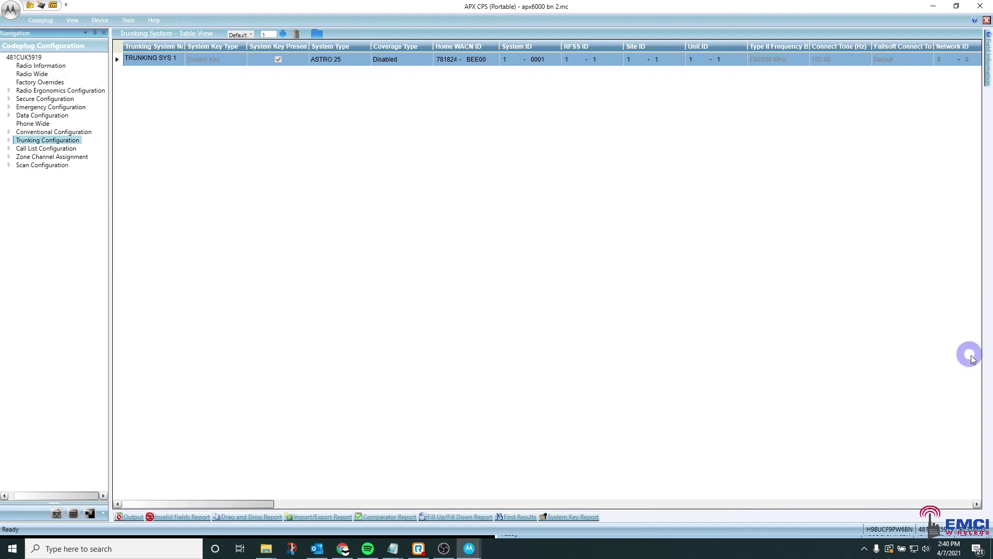